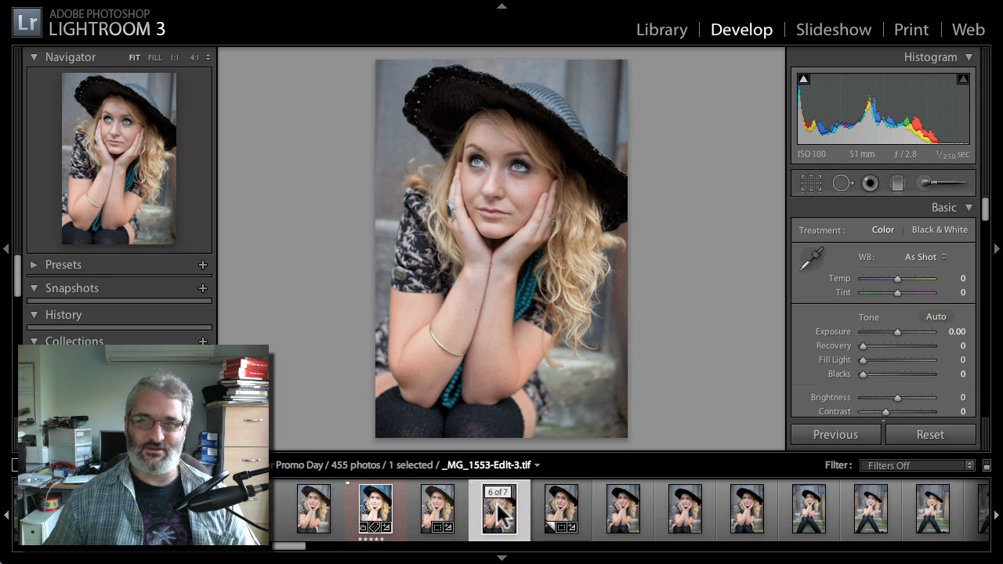
pyautogui.moveTo(499, 509)
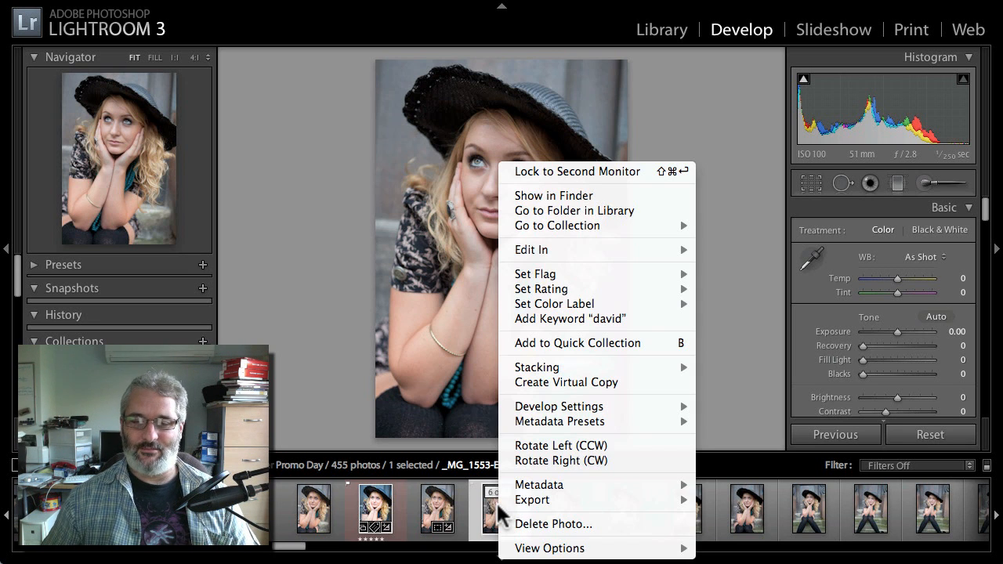
pyautogui.moveTo(592, 300)
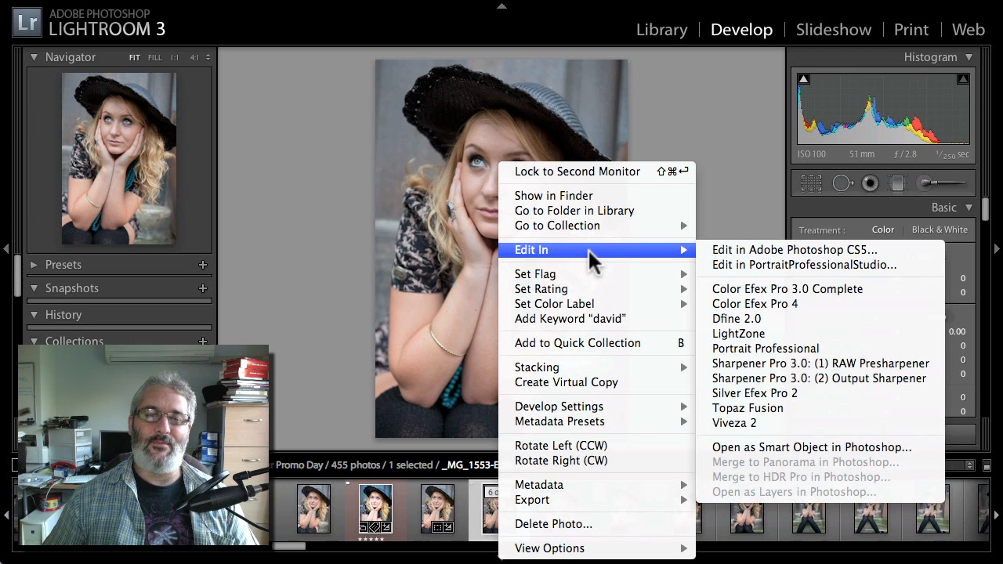
pyautogui.moveTo(643, 267)
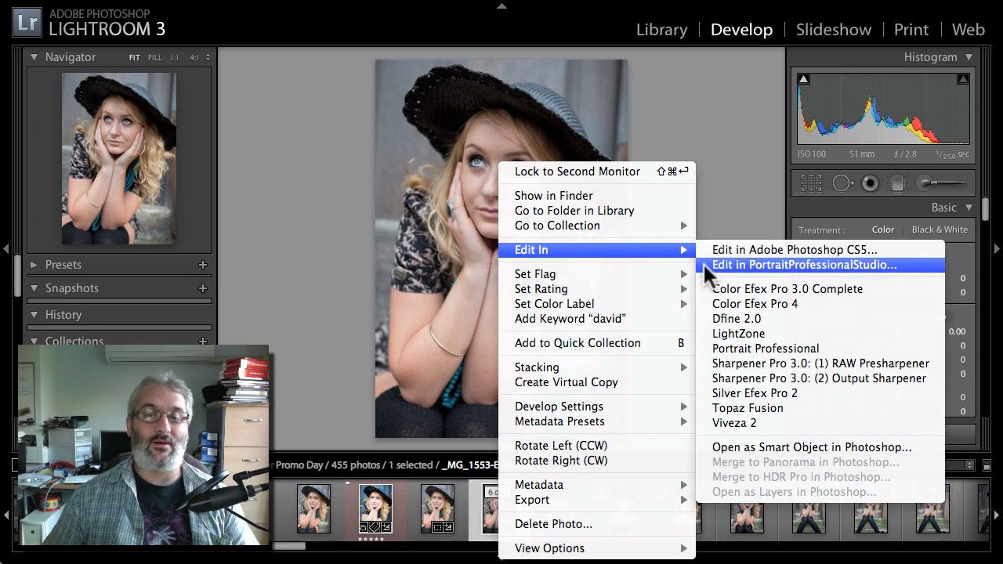
pyautogui.moveTo(724, 304)
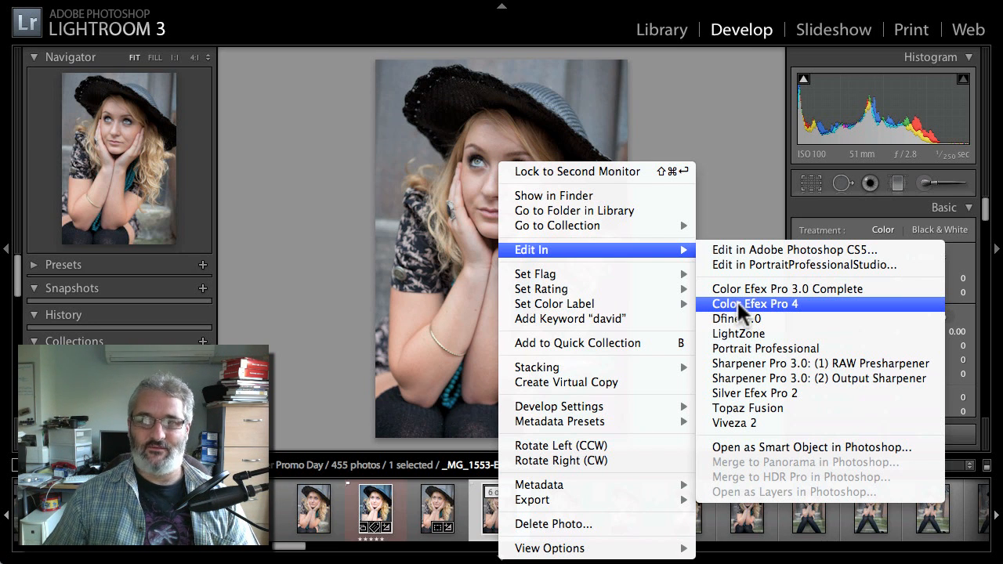
# Send the portrait to Color Efex Pro 4 as a copy with Lightroom adjustments.
pyautogui.click(754, 304)
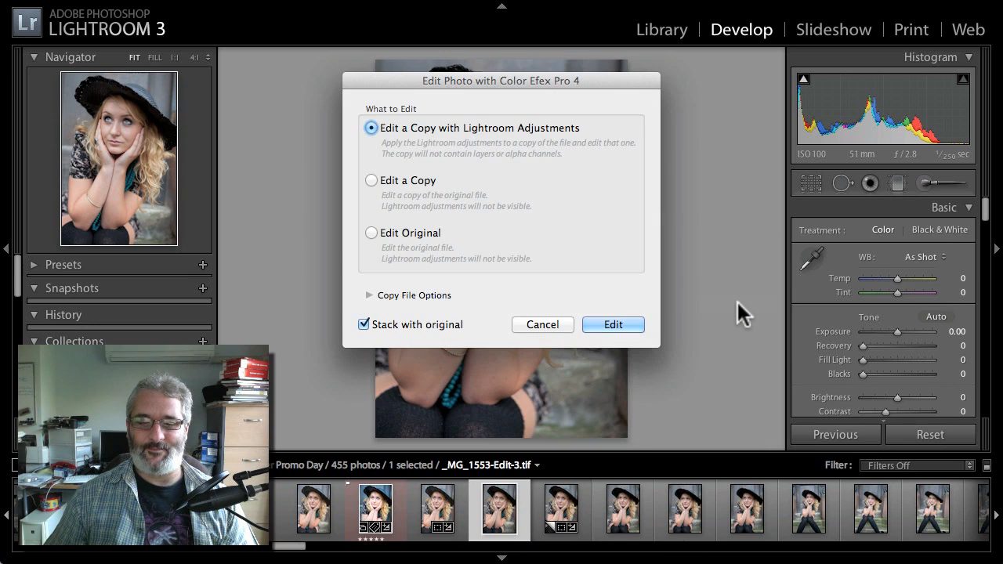
pyautogui.moveTo(395, 160)
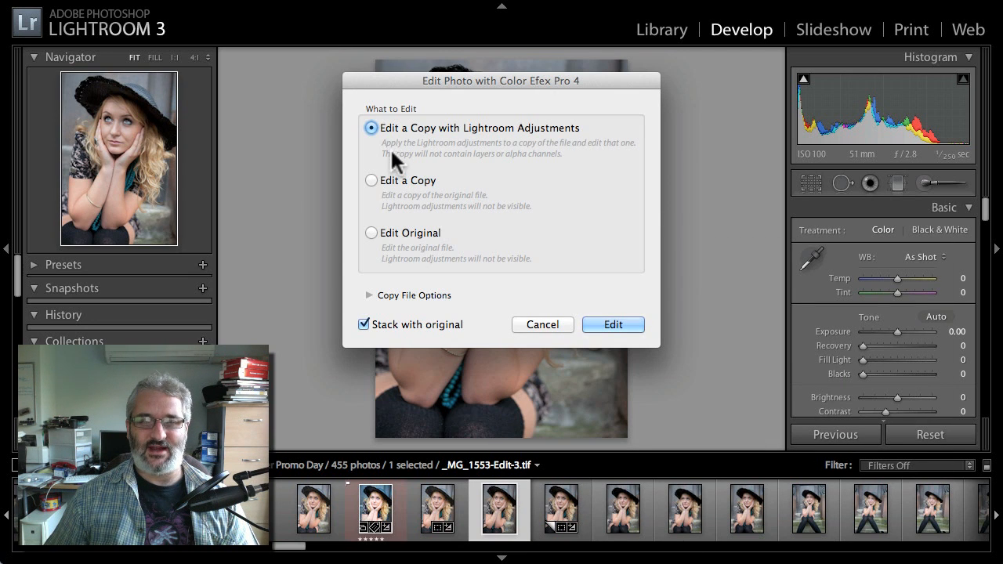
pyautogui.moveTo(458, 188)
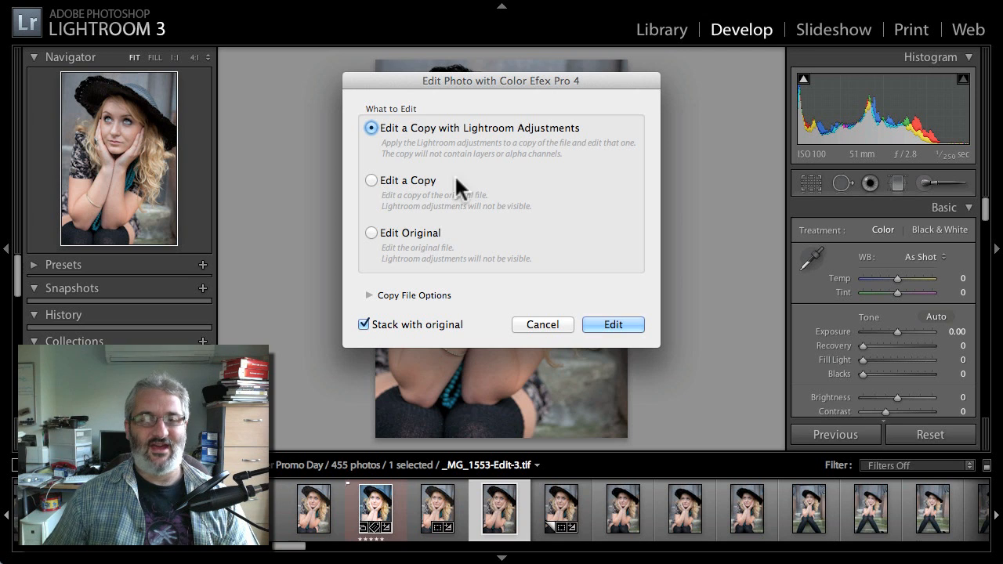
pyautogui.click(370, 231)
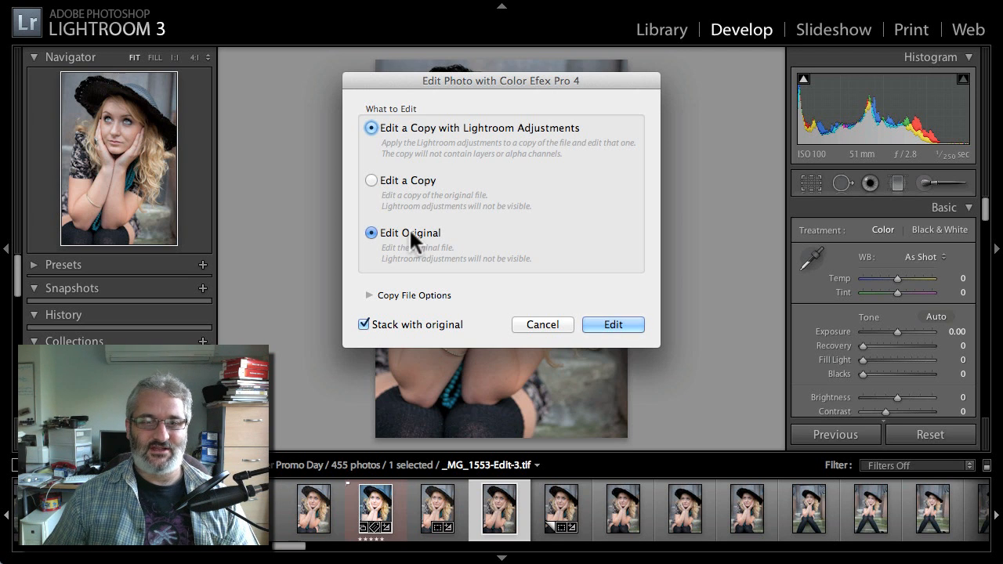
pyautogui.click(613, 324)
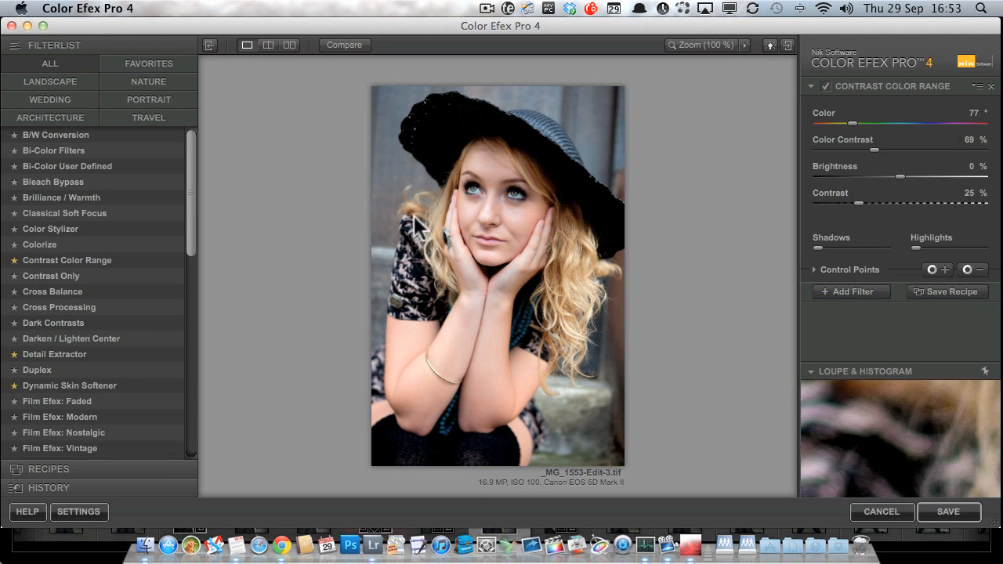
pyautogui.moveTo(348, 241)
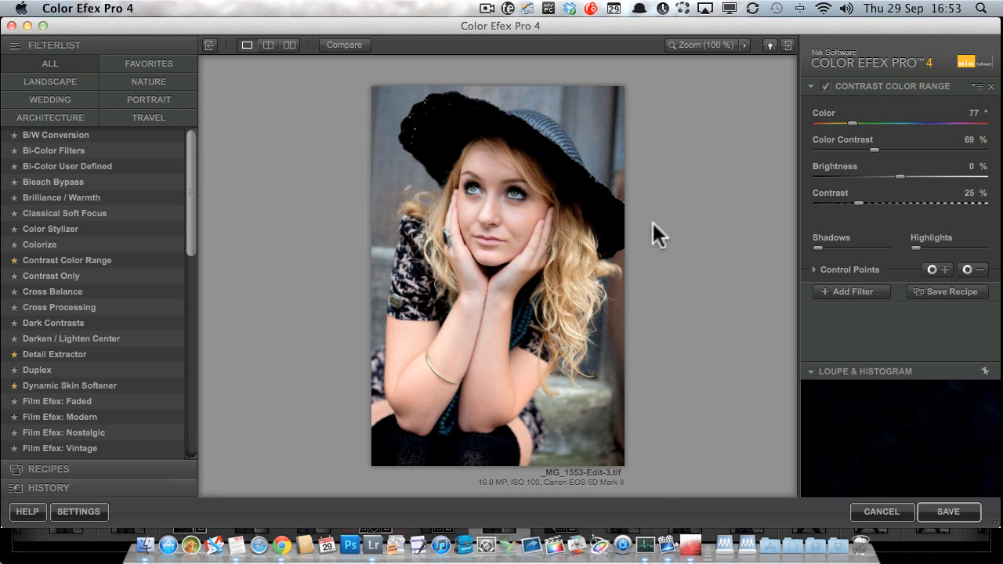
pyautogui.click(268, 44)
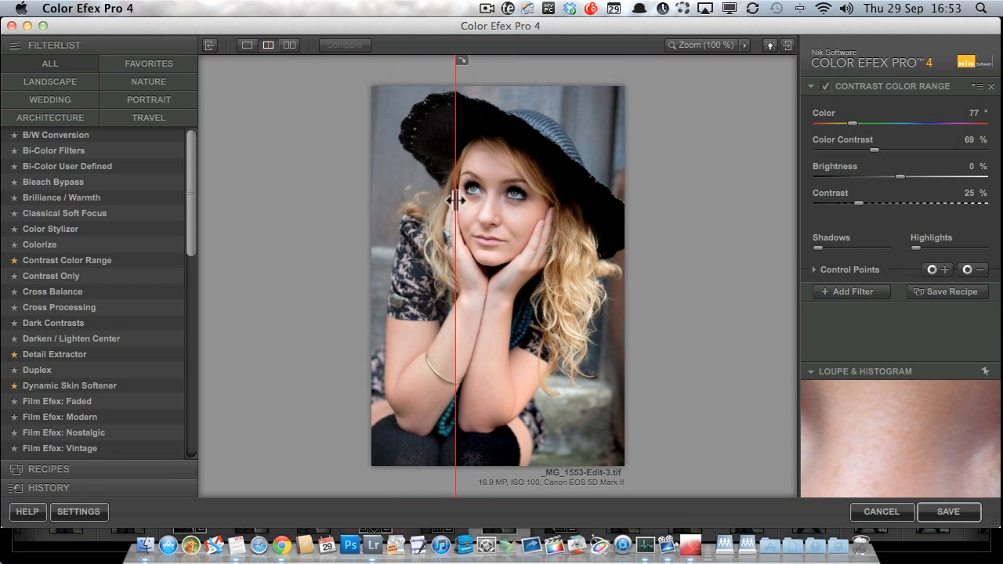
pyautogui.moveTo(457, 196); pyautogui.dragTo(598, 232)
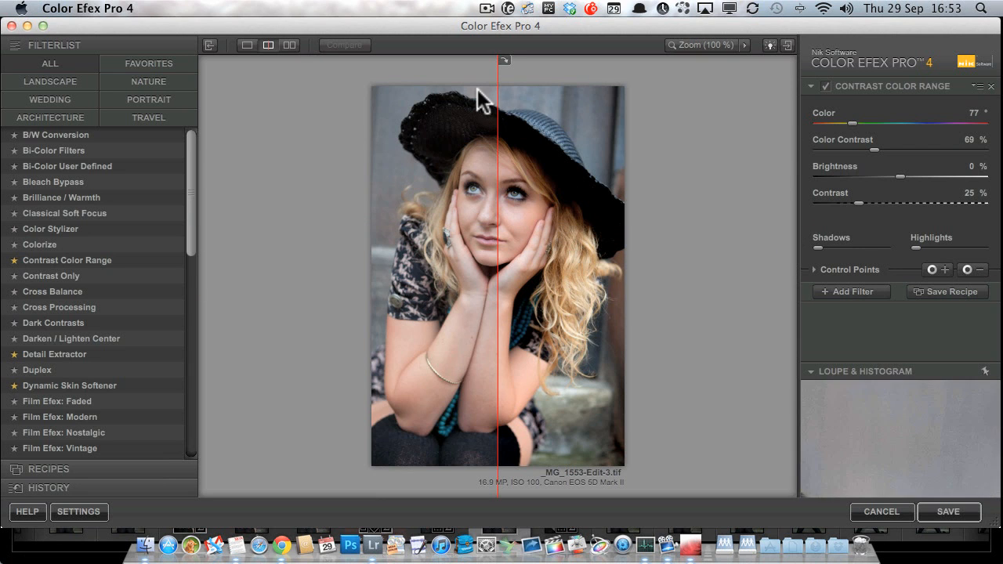
pyautogui.click(290, 44)
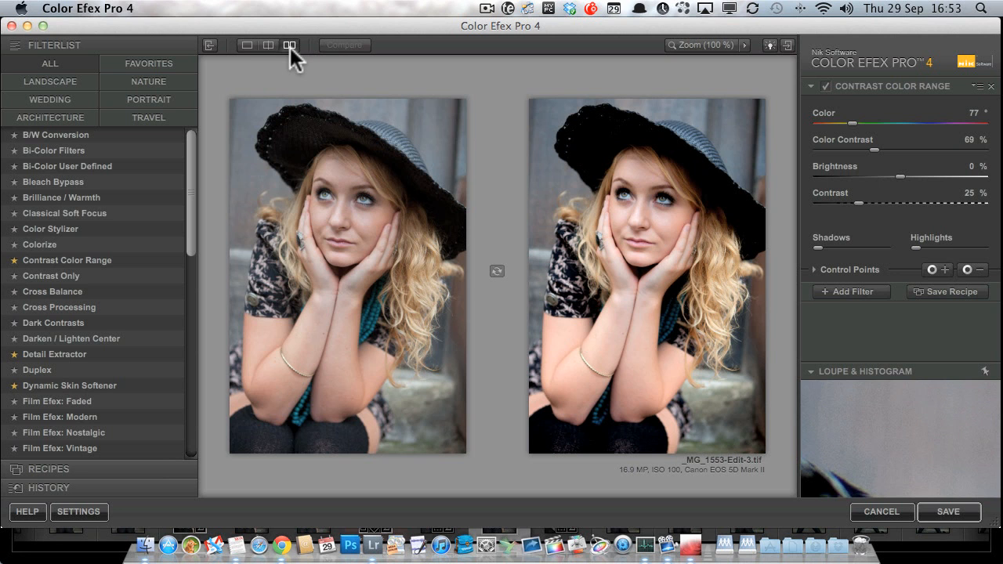
pyautogui.click(248, 44)
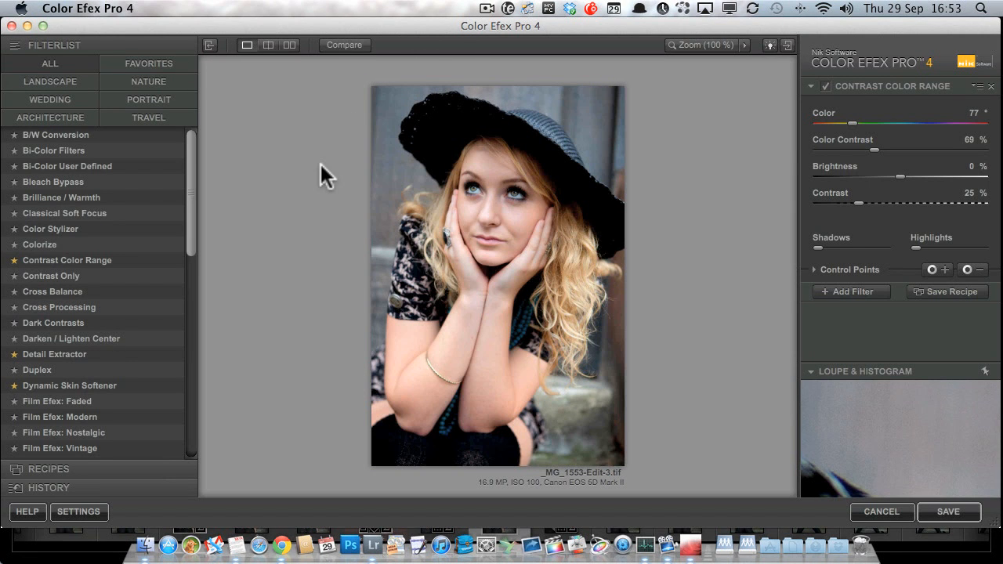
pyautogui.moveTo(599, 170)
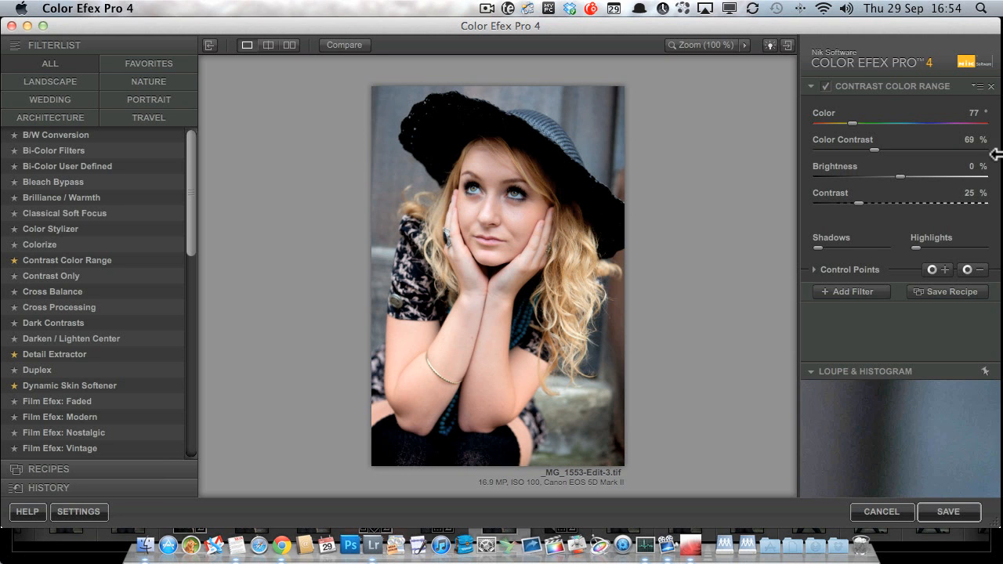
pyautogui.moveTo(938, 138)
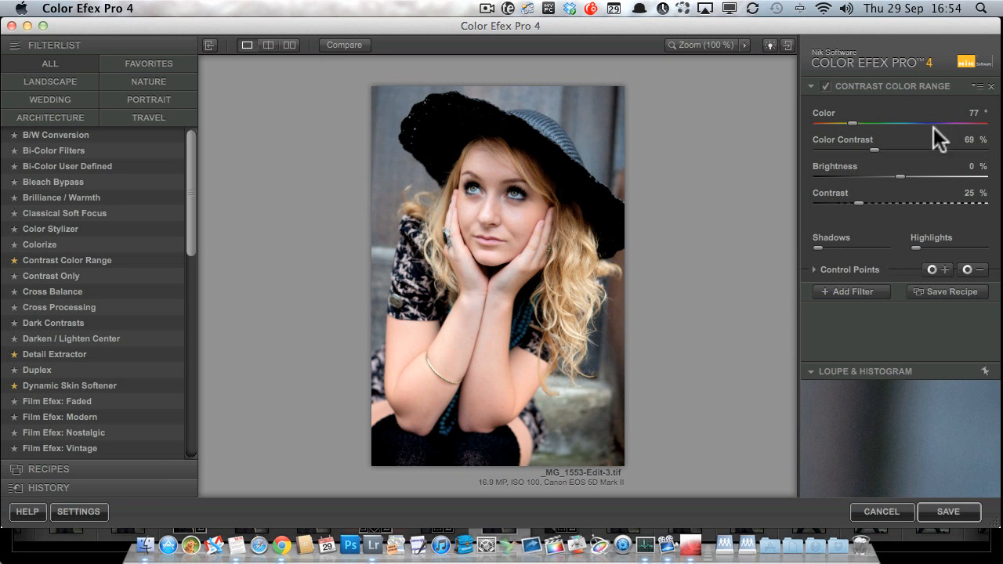
pyautogui.moveTo(909, 95)
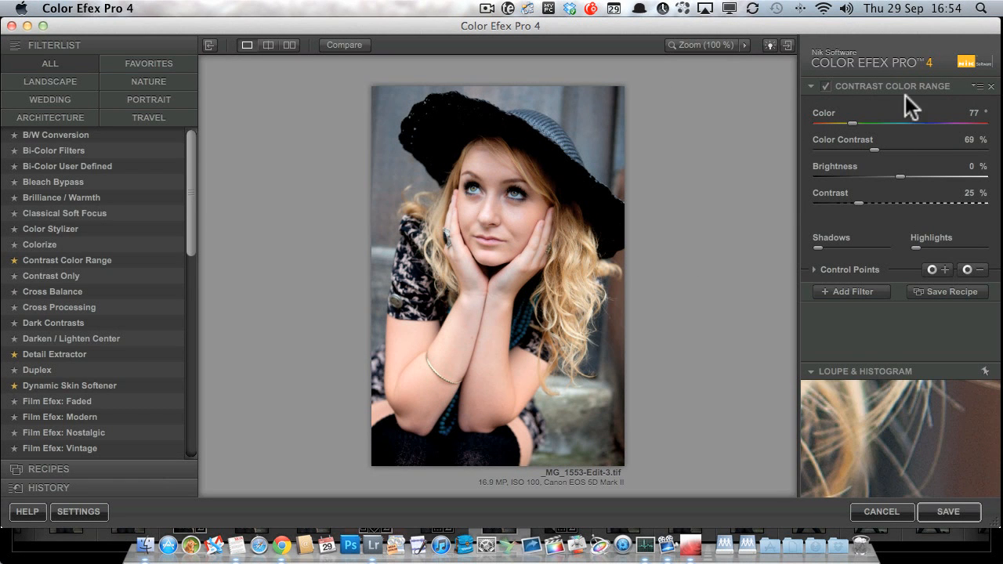
pyautogui.moveTo(874, 290)
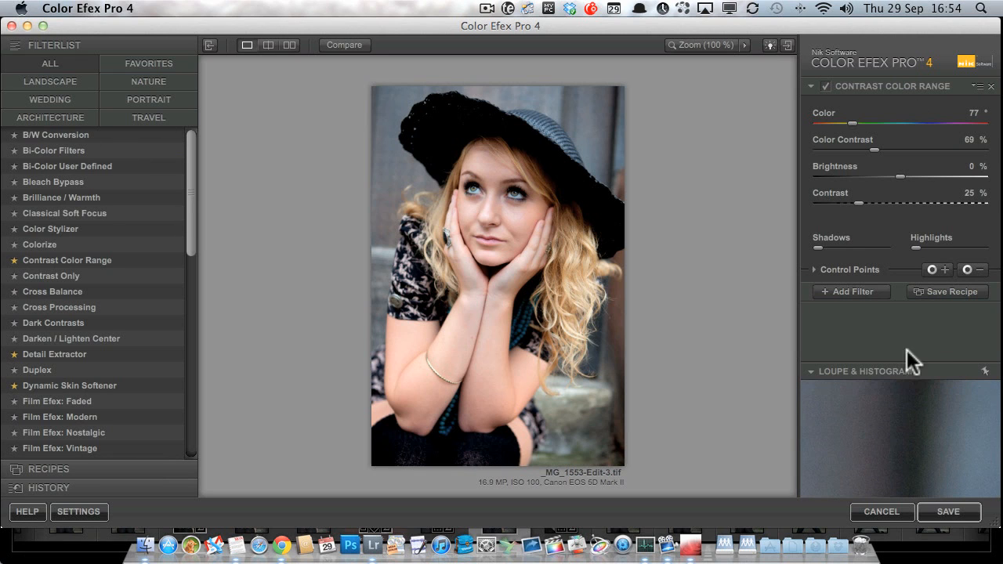
pyautogui.moveTo(938, 360)
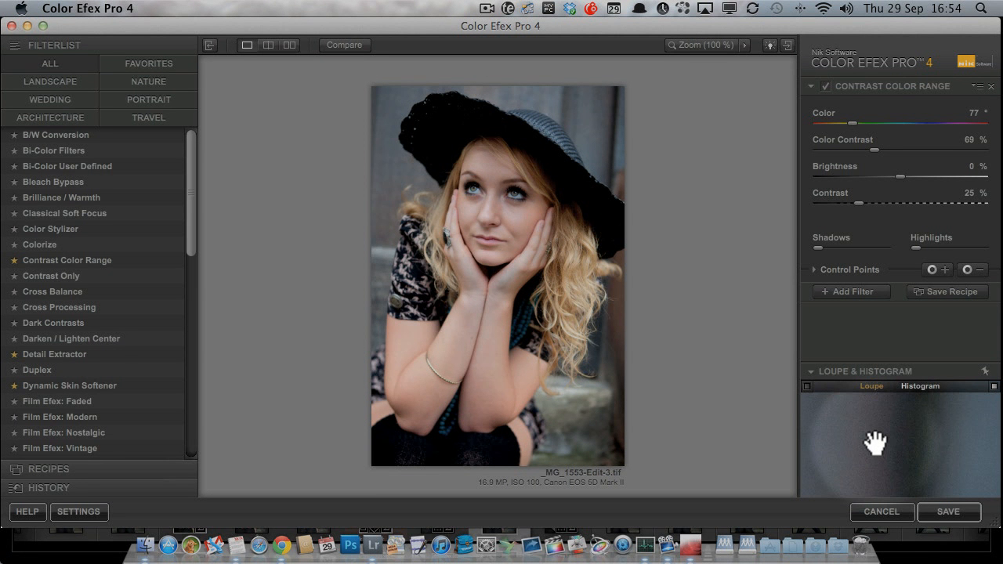
pyautogui.click(920, 385)
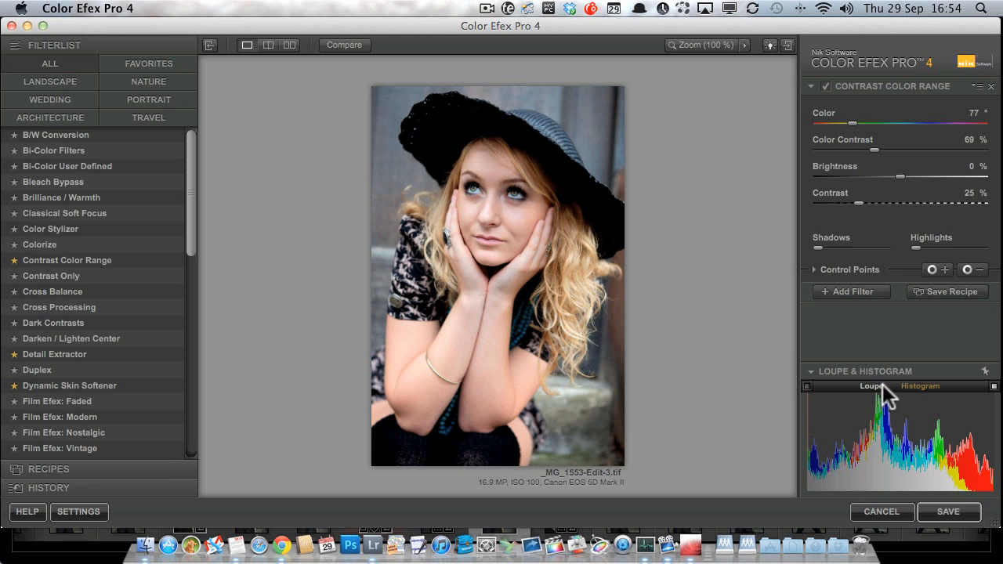
pyautogui.click(871, 386)
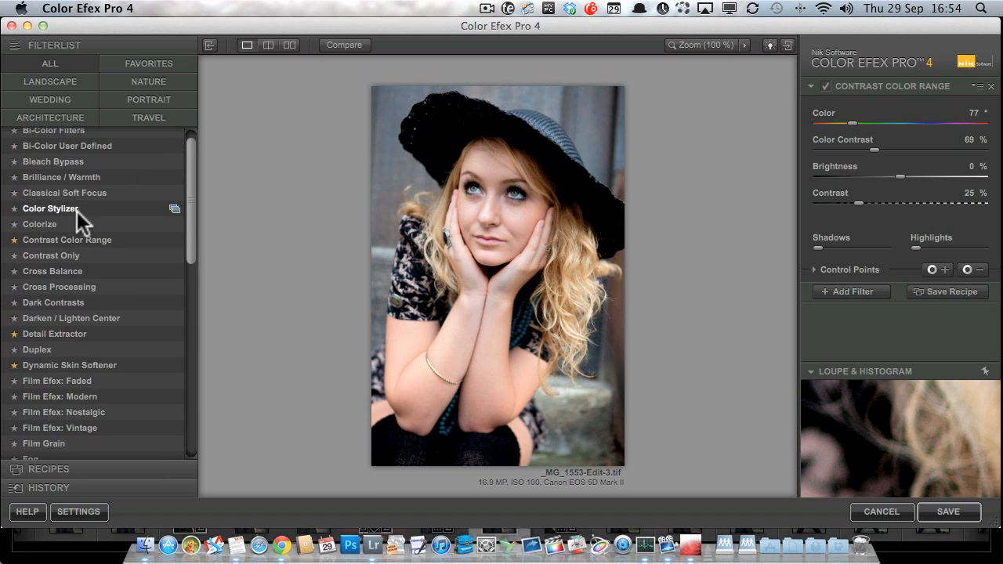
pyautogui.scroll(-3)
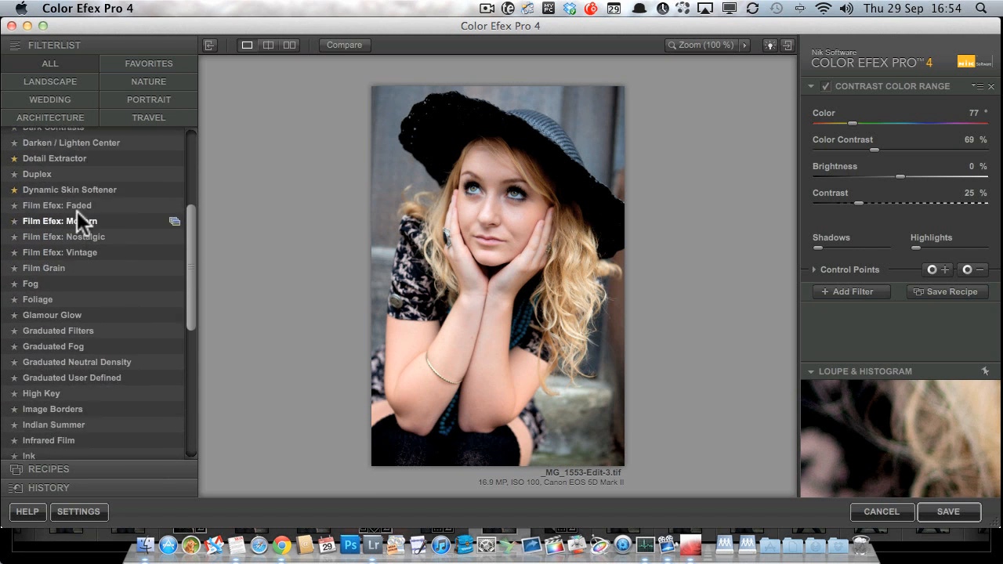
pyautogui.scroll(-3)
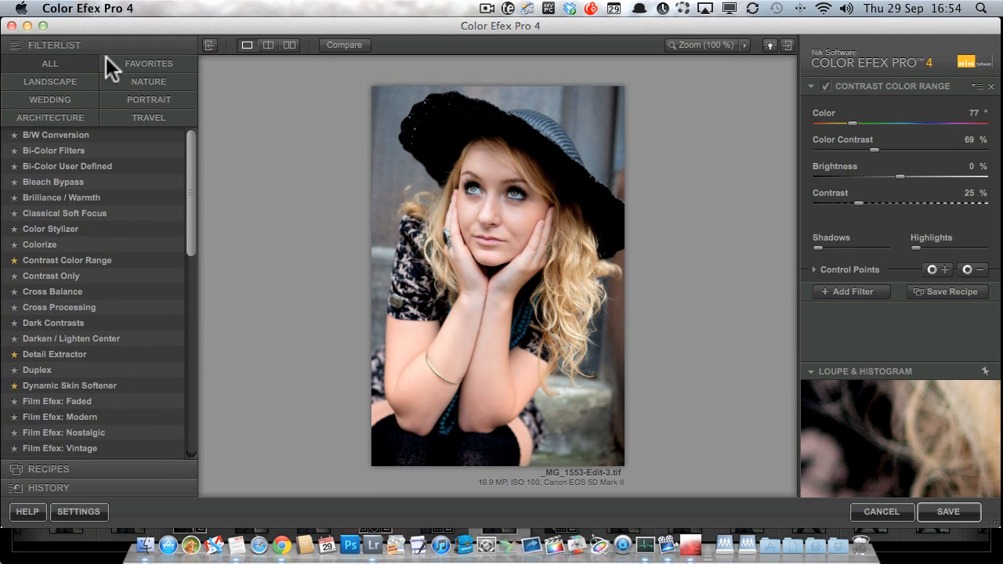
# Browse the Favorites, Landscape and Nature filter categories, then return to the full ALL list.
pyautogui.click(147, 62)
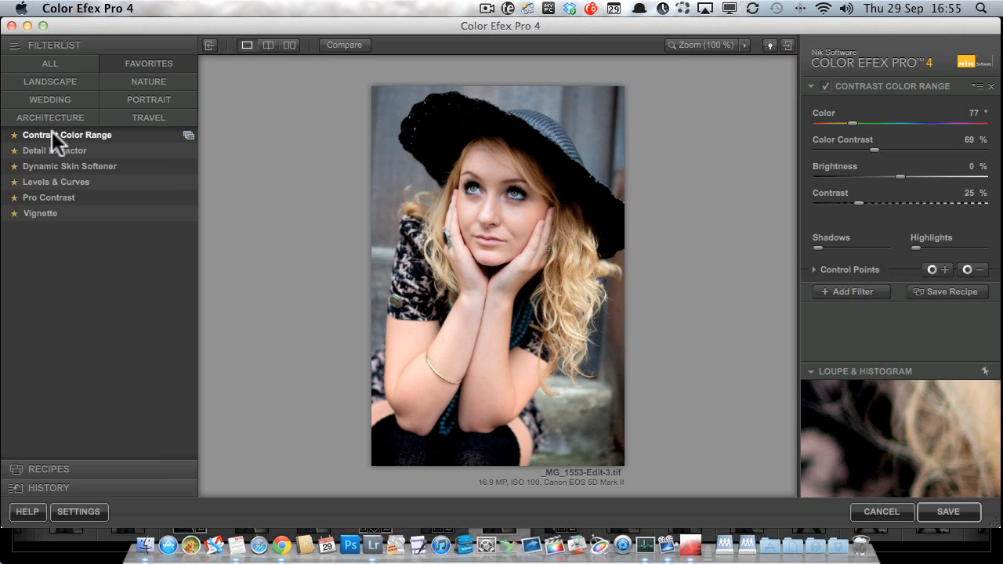
pyautogui.click(50, 82)
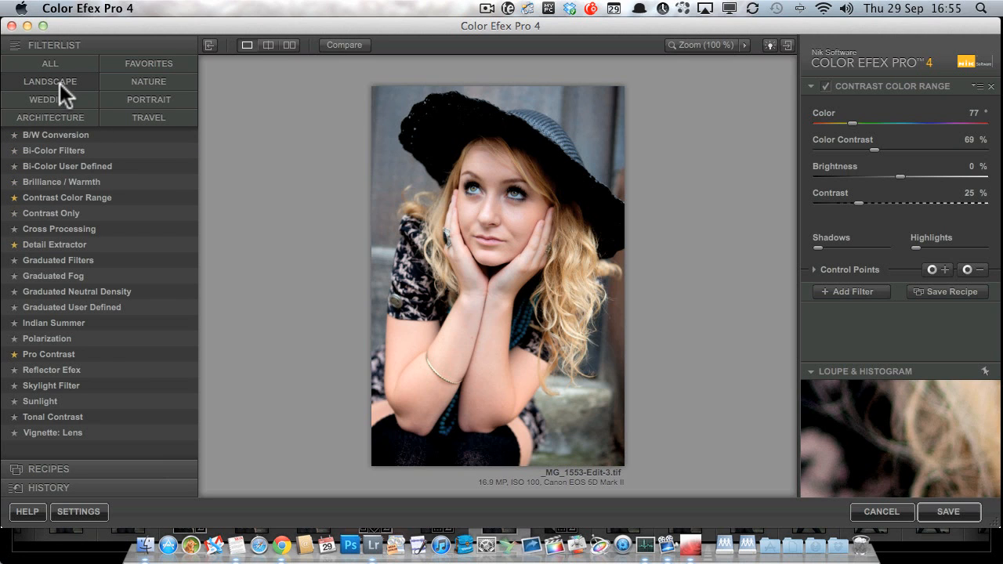
pyautogui.click(50, 100)
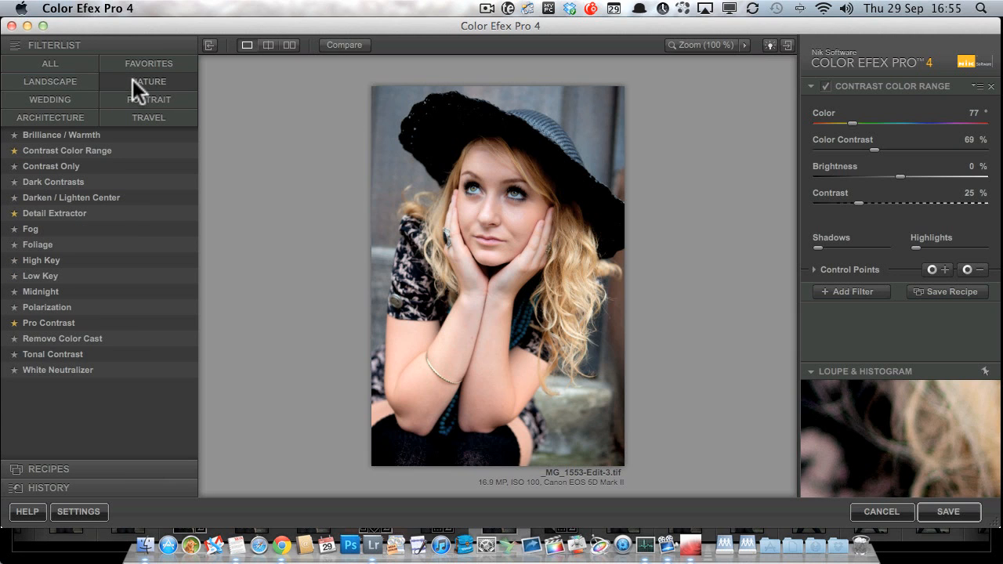
pyautogui.moveTo(118, 126)
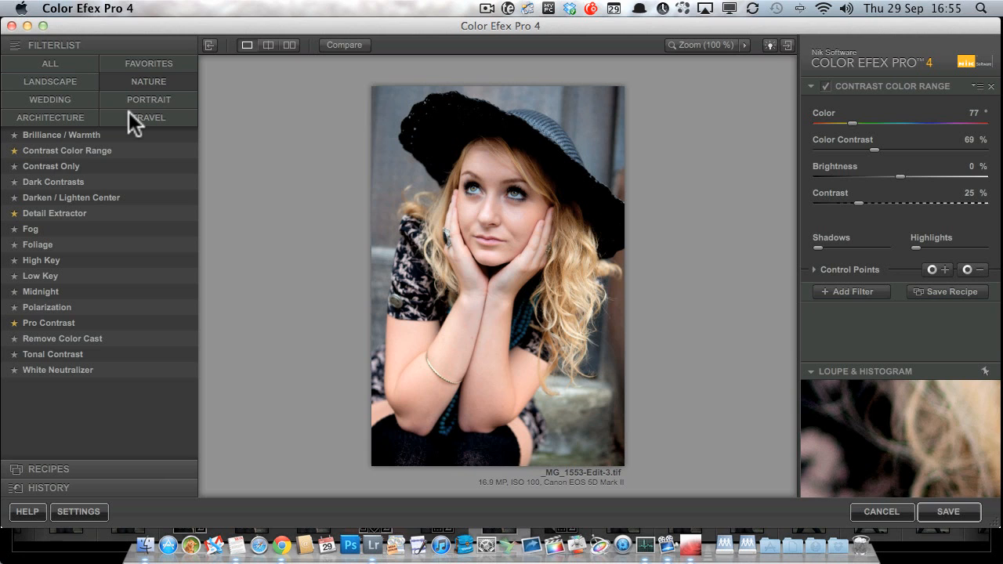
pyautogui.moveTo(70, 276)
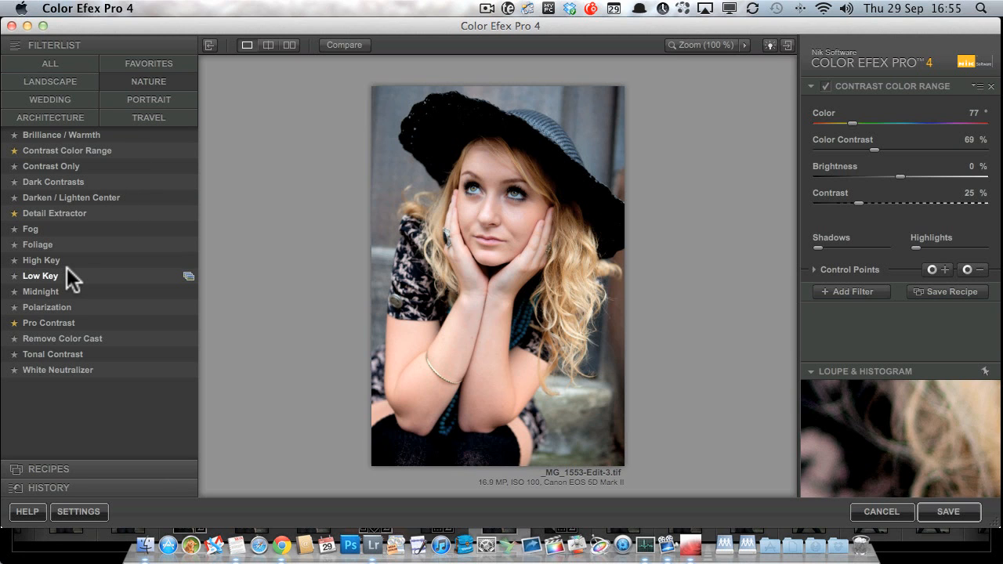
pyautogui.click(50, 63)
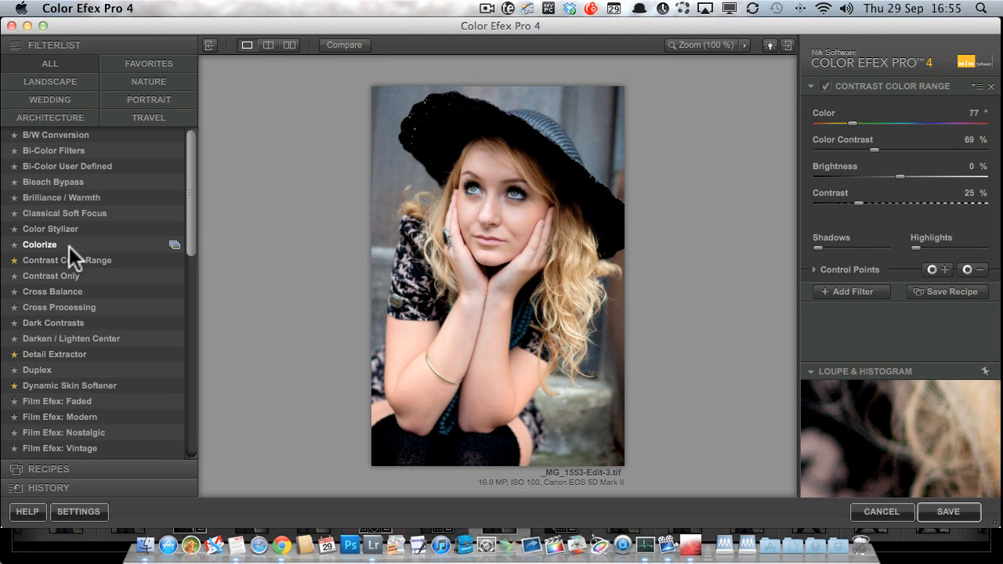
pyautogui.moveTo(72, 338)
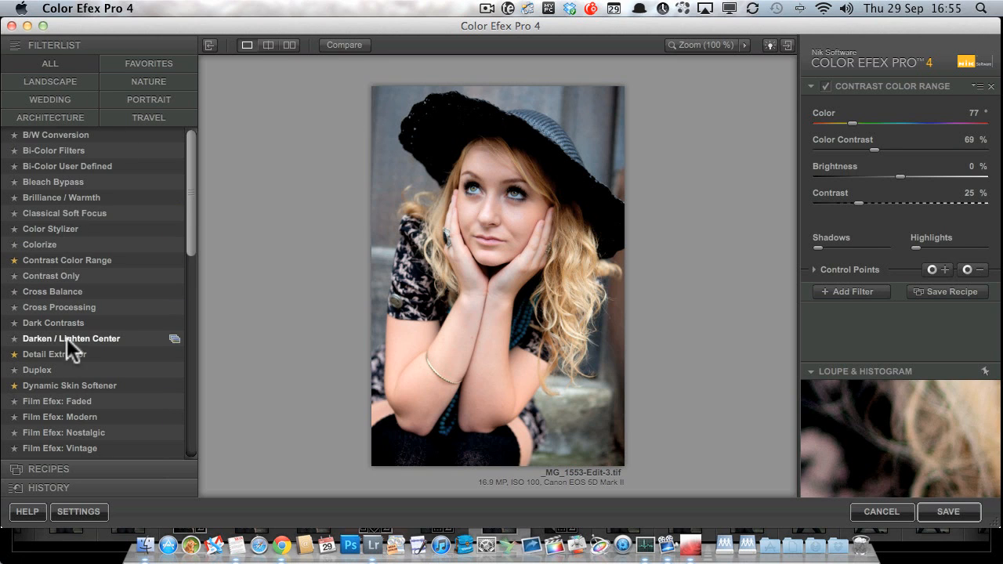
# Replace Contrast Color Range with the Dynamic Skin Softener filter.
pyautogui.click(69, 385)
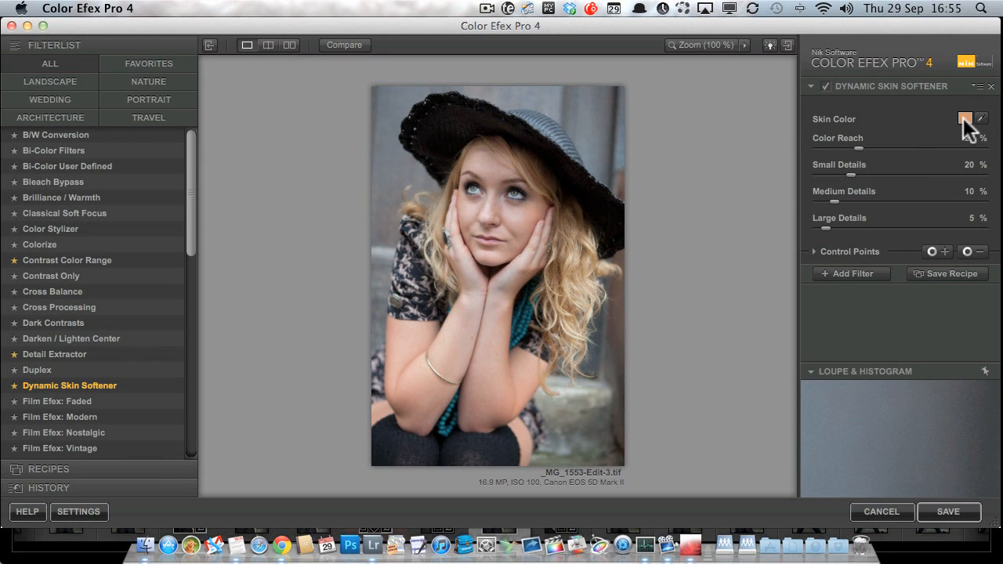
# Set the Dynamic Skin Softener's skin colour to teal green from the Colors picker.
pyautogui.click(965, 120)
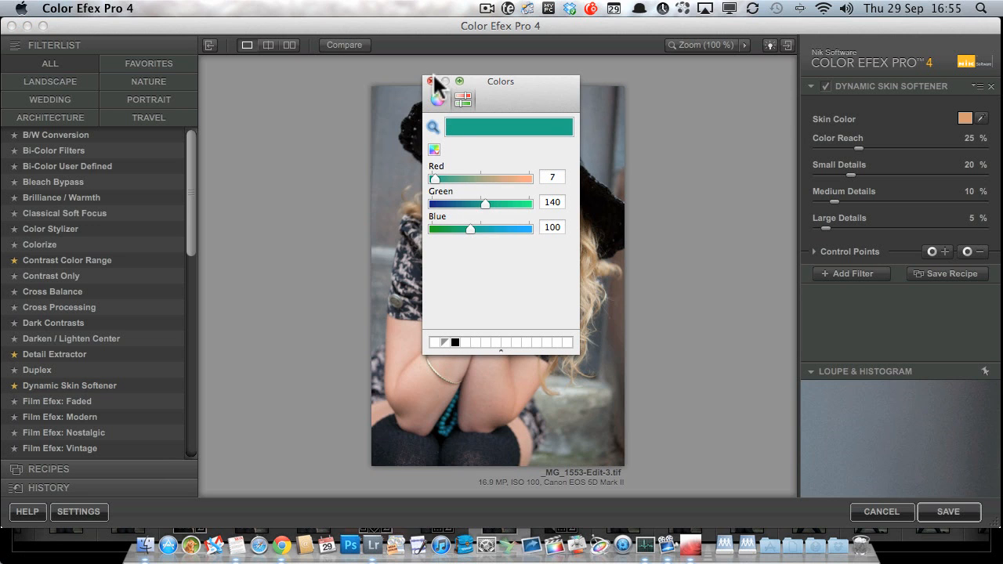
pyautogui.click(429, 81)
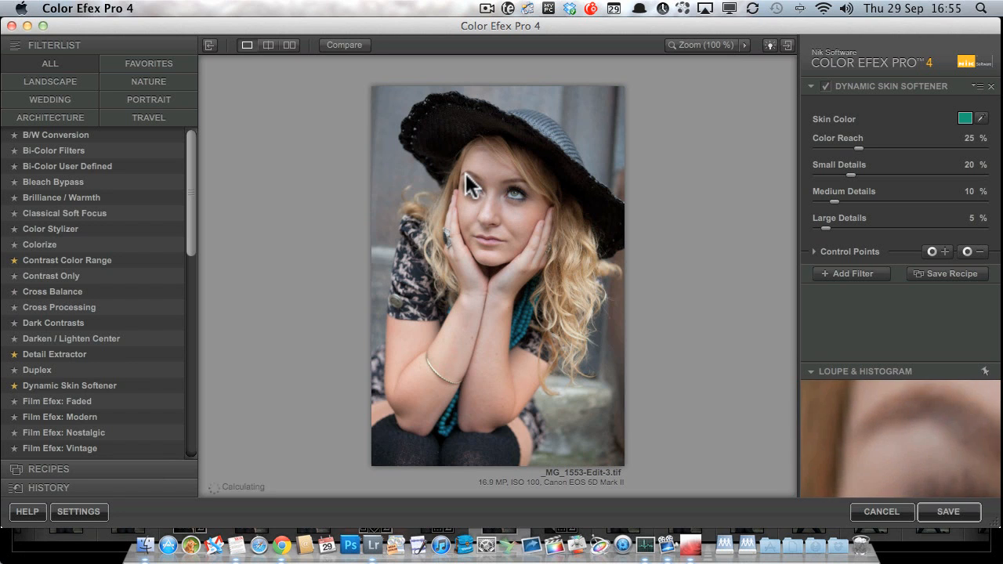
pyautogui.moveTo(489, 201)
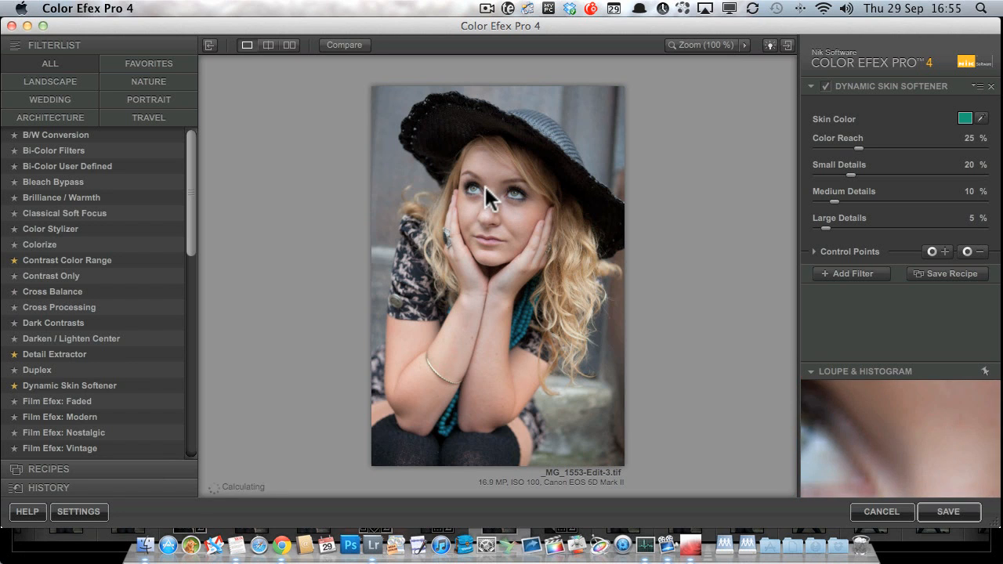
# Zoom to 100% and pan to her eye and nose area.
pyautogui.press('space')
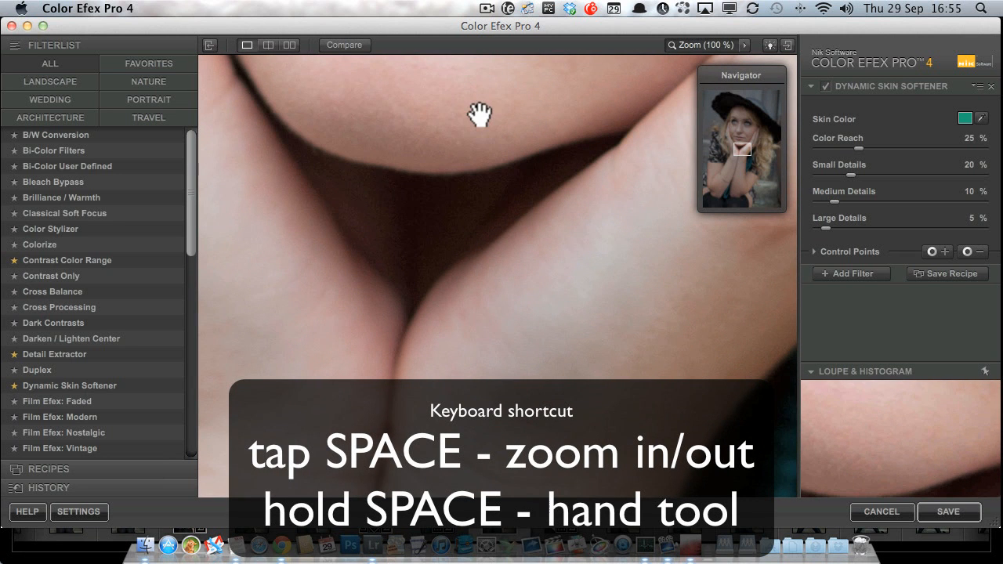
pyautogui.moveTo(480, 116); pyautogui.dragTo(545, 144)
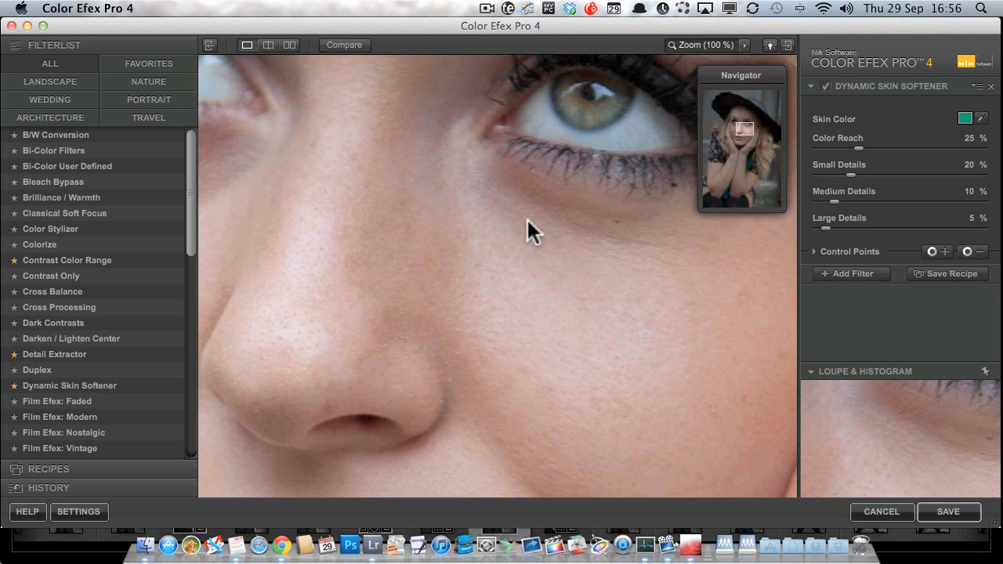
pyautogui.moveTo(583, 234)
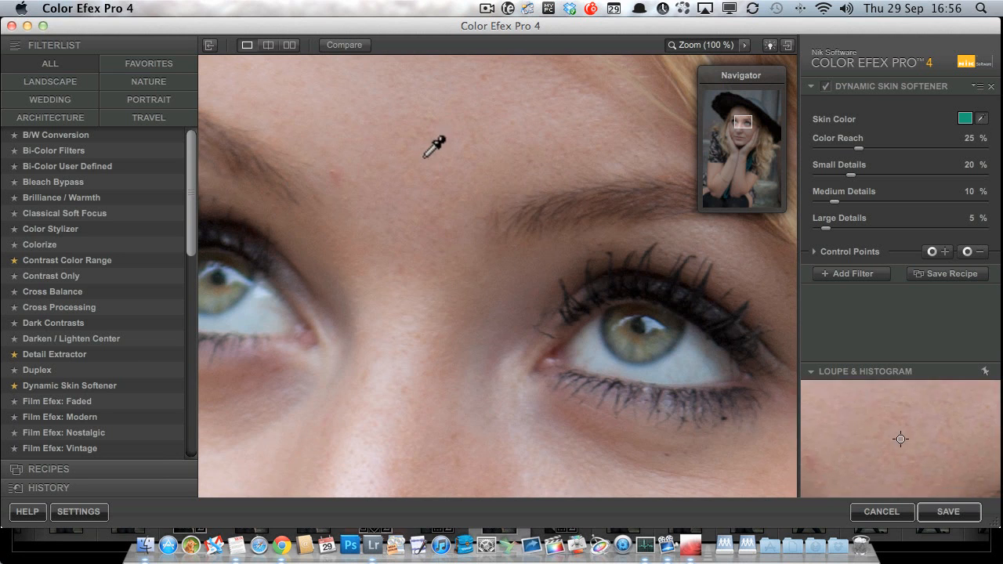
pyautogui.moveTo(405, 164)
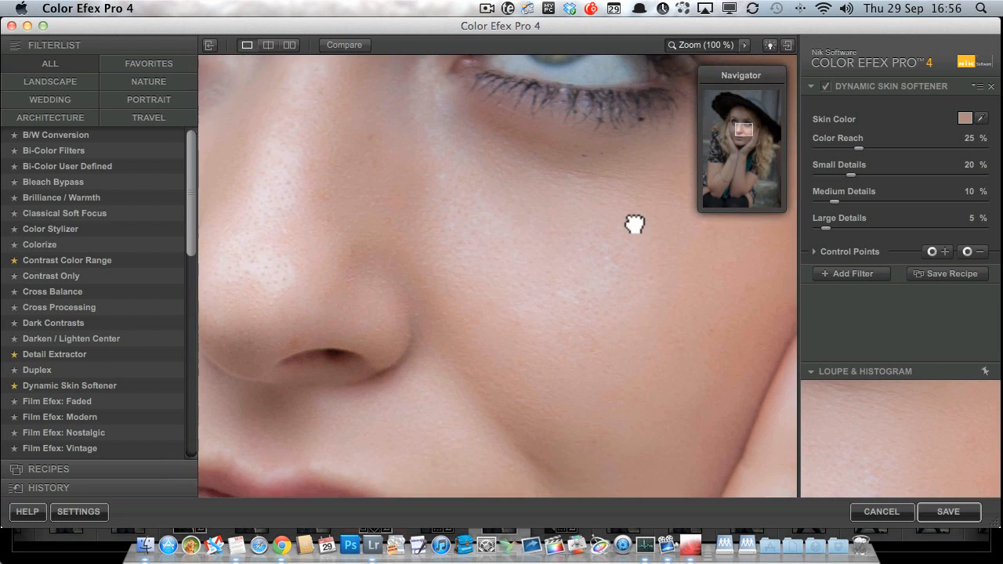
# Pan around her eyes, nose and lips to inspect the softened skin with the sampled tone.
pyautogui.moveTo(634, 225); pyautogui.dragTo(545, 144)
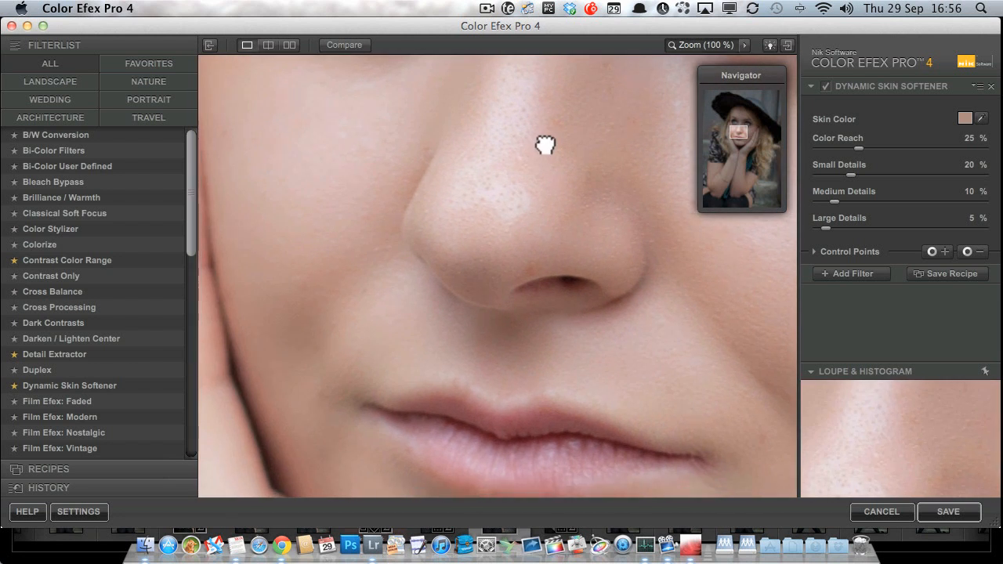
pyautogui.moveTo(545, 144); pyautogui.dragTo(526, 429)
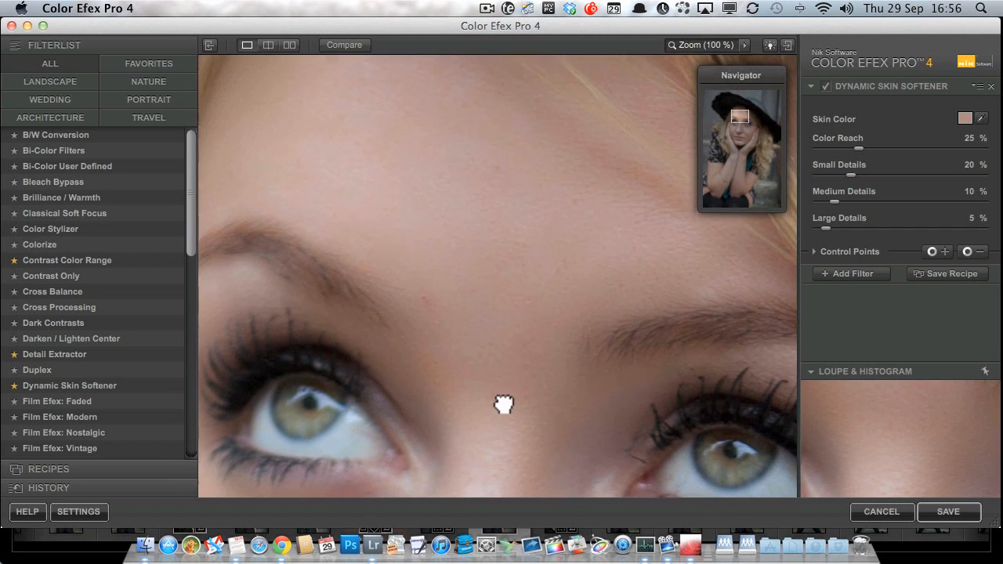
pyautogui.moveTo(505, 405); pyautogui.dragTo(473, 274)
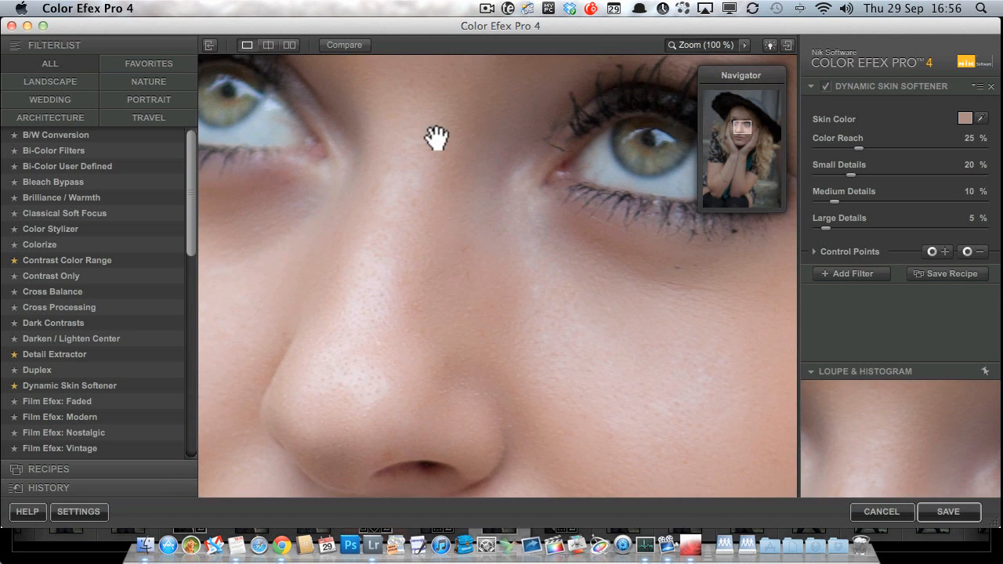
pyautogui.moveTo(436, 138); pyautogui.dragTo(545, 324)
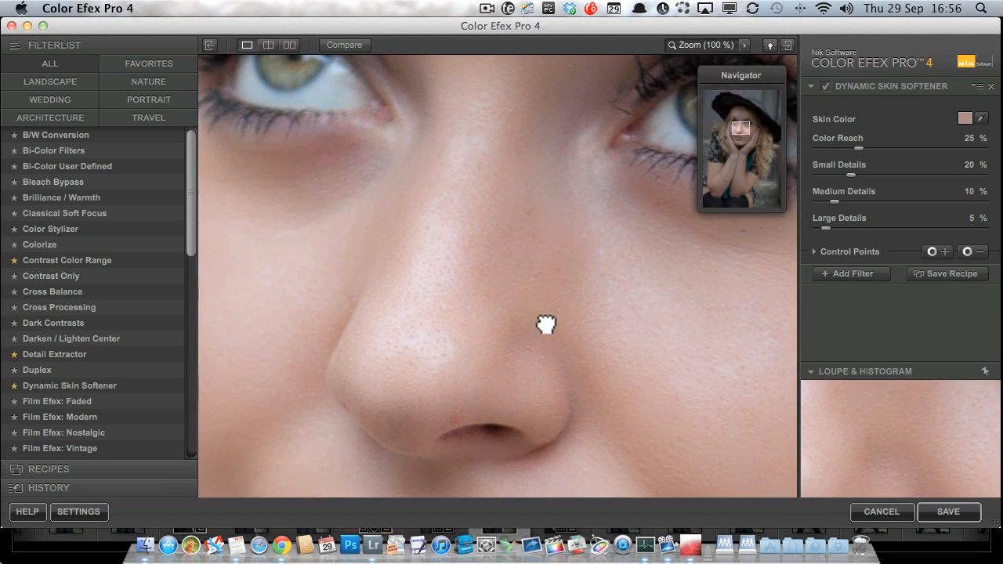
pyautogui.moveTo(545, 325); pyautogui.dragTo(400, 145)
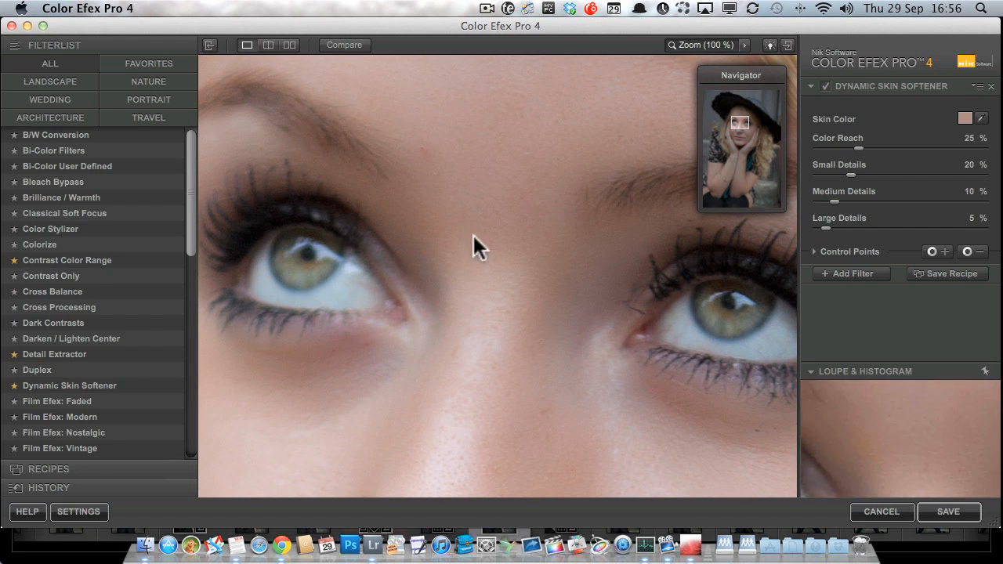
pyautogui.moveTo(964, 116)
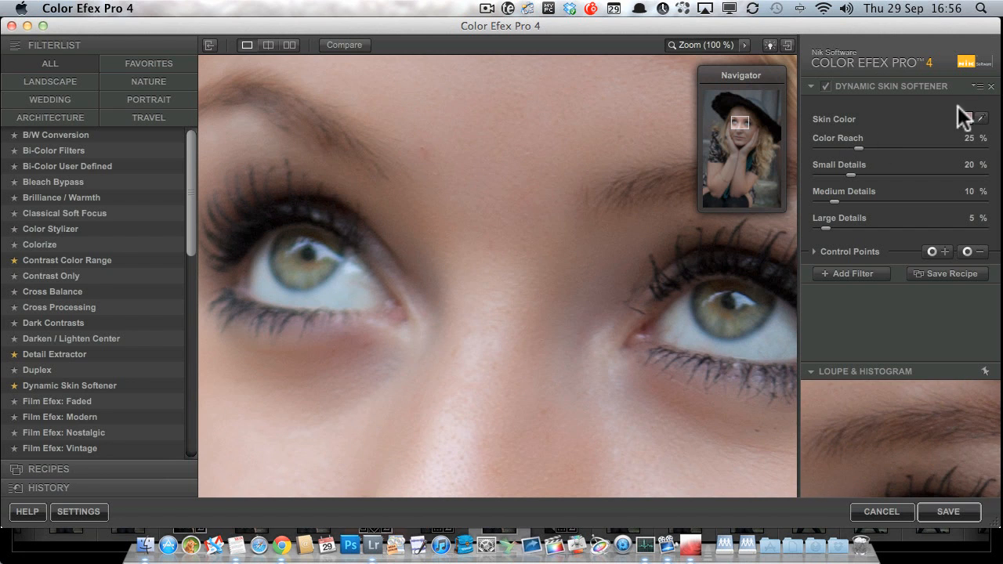
pyautogui.moveTo(968, 122)
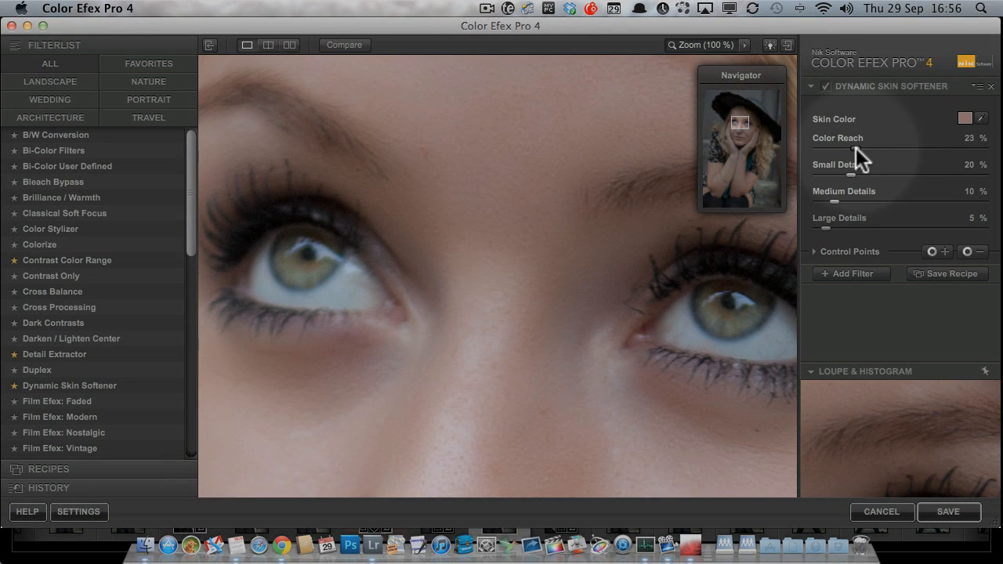
# Try lower Color Reach values (8%, 4%) and settle on 20%.
pyautogui.moveTo(868, 154); pyautogui.dragTo(834, 153)
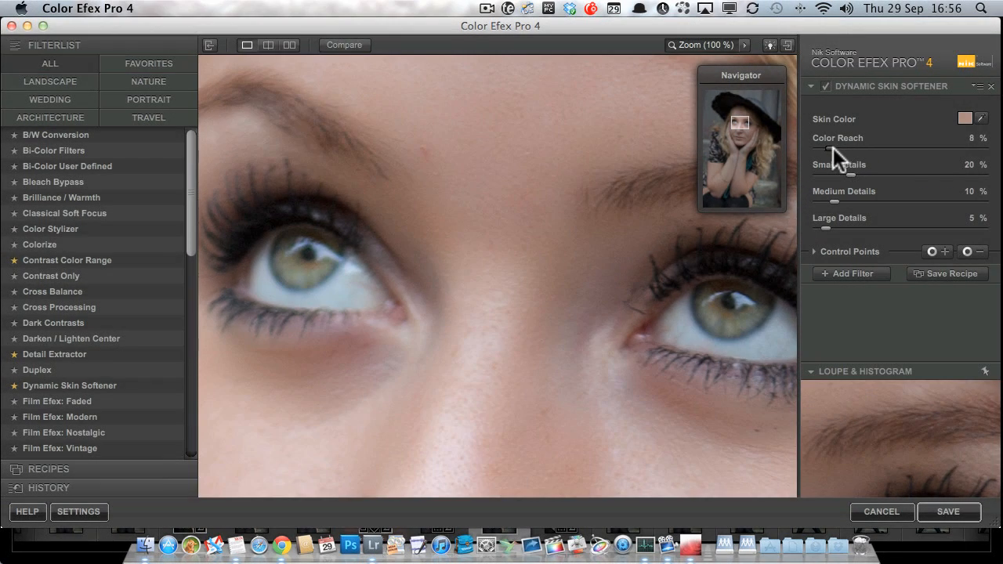
pyautogui.moveTo(832, 150); pyautogui.dragTo(890, 150)
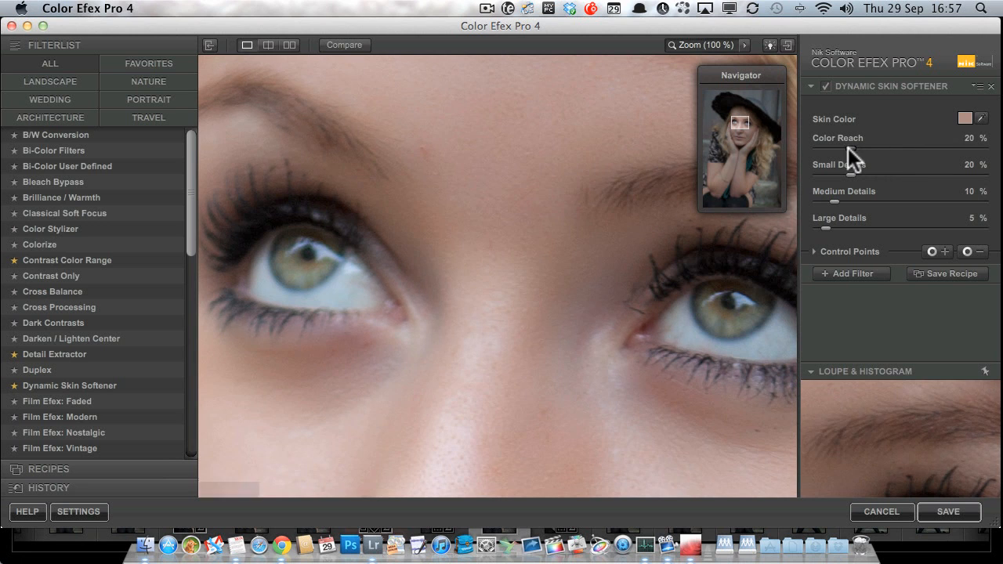
pyautogui.moveTo(854, 150); pyautogui.dragTo(828, 151)
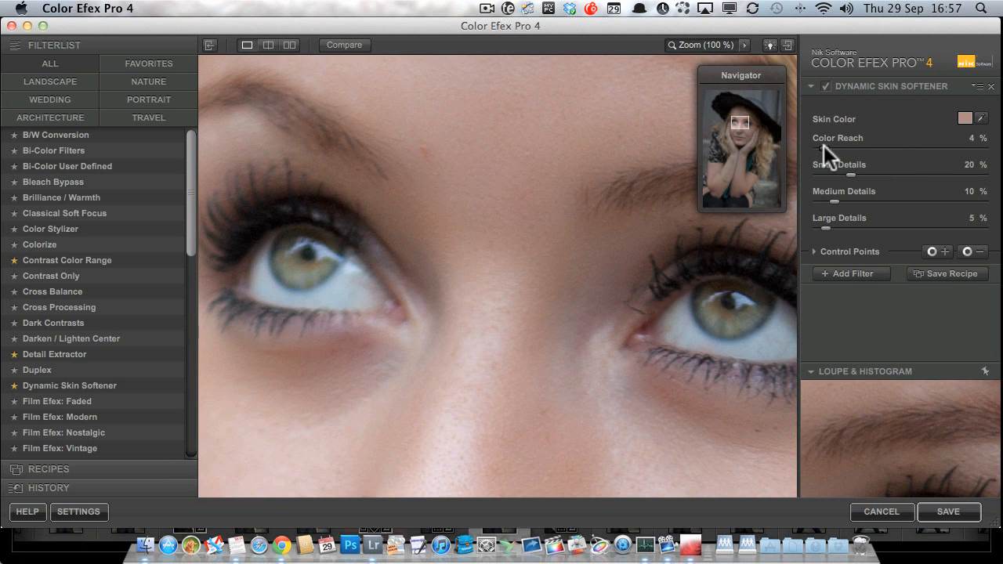
pyautogui.moveTo(827, 151); pyautogui.dragTo(849, 150)
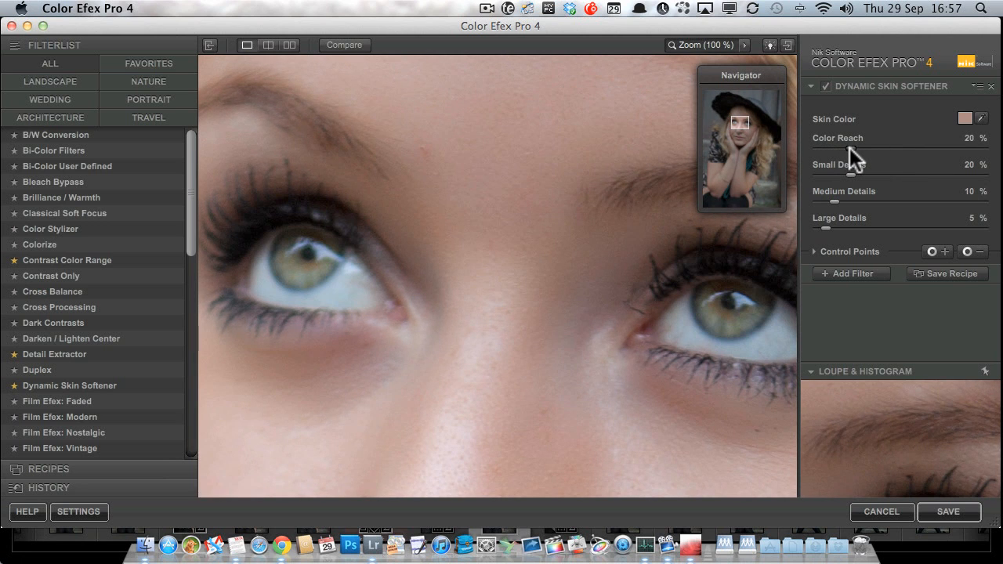
pyautogui.moveTo(830, 180)
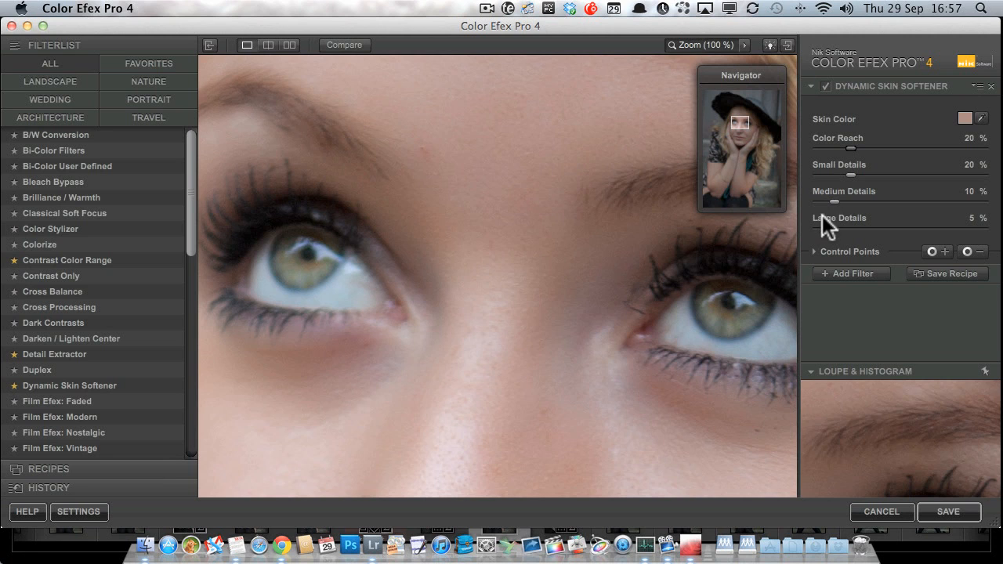
pyautogui.moveTo(494, 404)
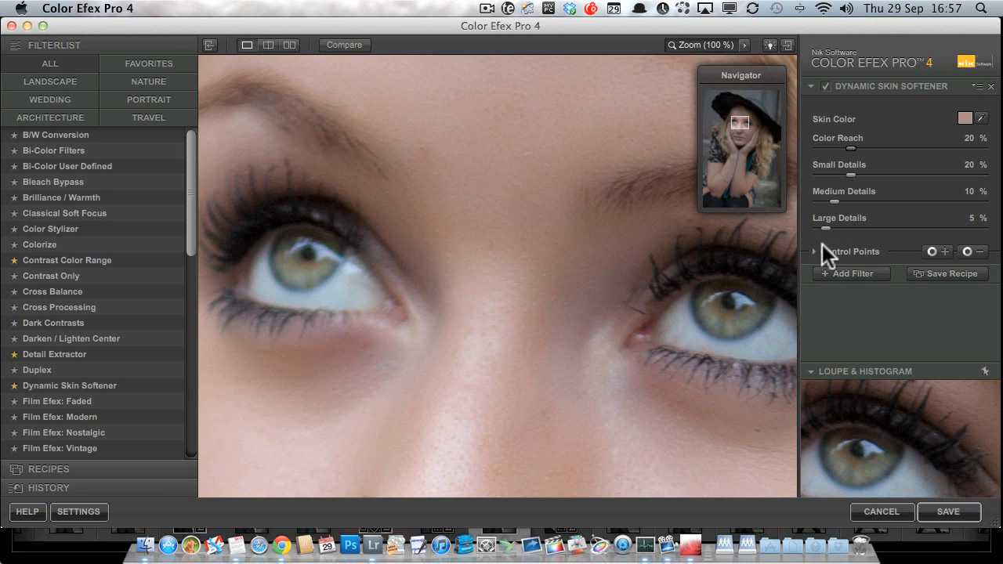
pyautogui.moveTo(861, 241)
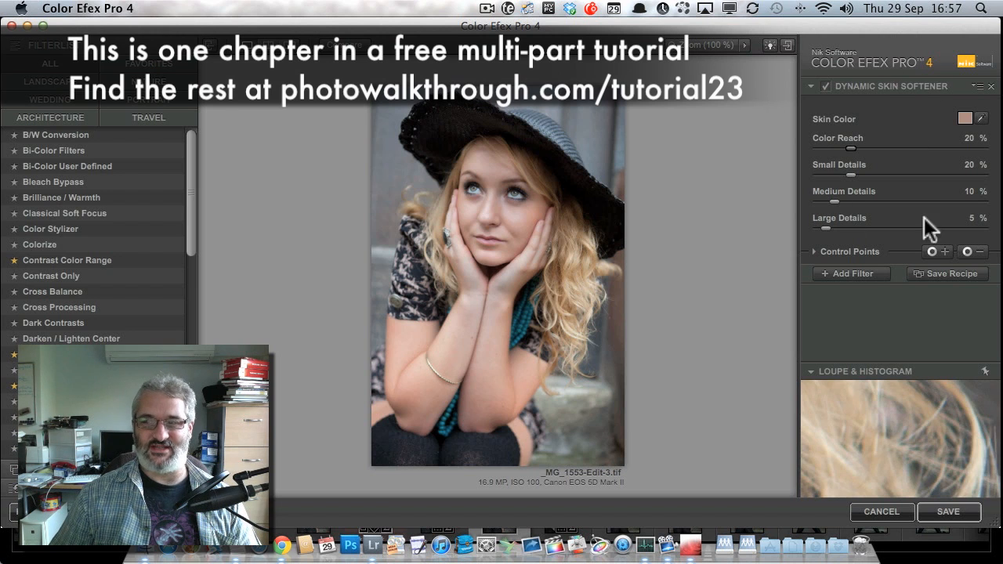
pyautogui.moveTo(686, 196)
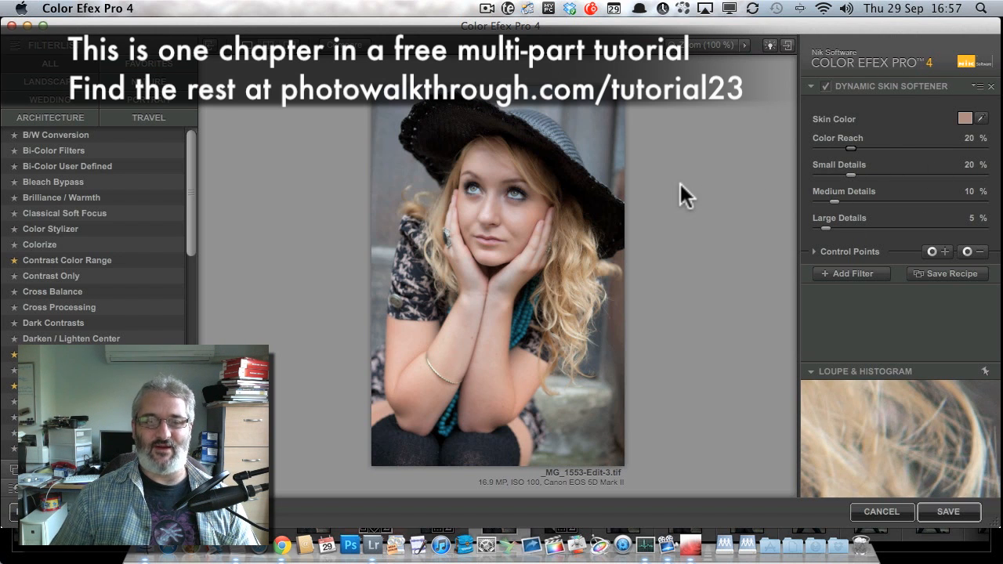
pyautogui.moveTo(447, 179)
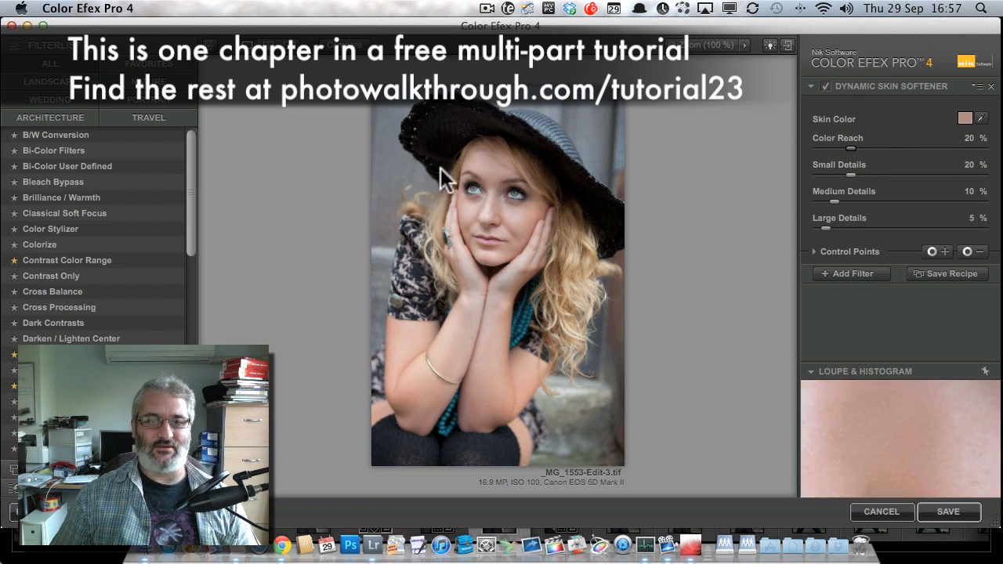